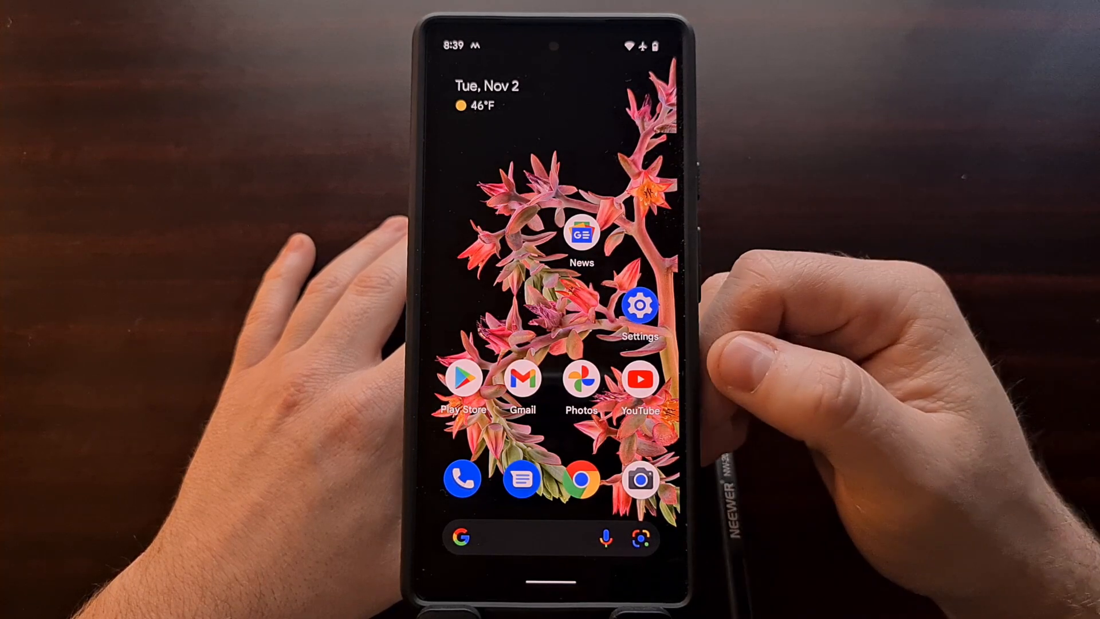
pyautogui.moveTo(770, 350)
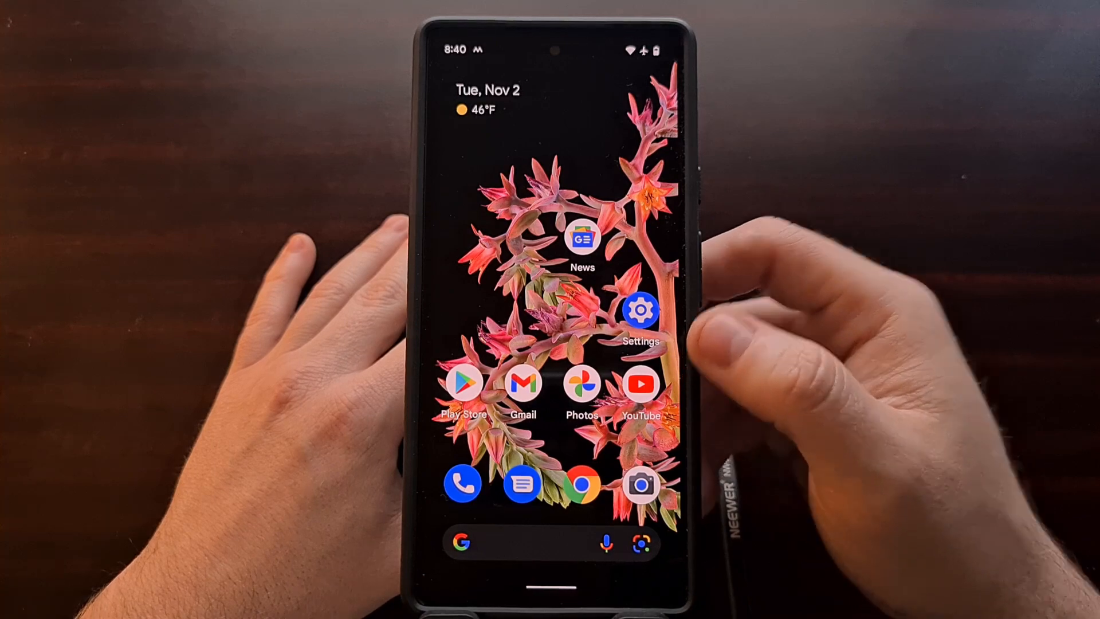
# - Navigate from Settings into System and land on the Developer options page
pyautogui.click(641, 312)
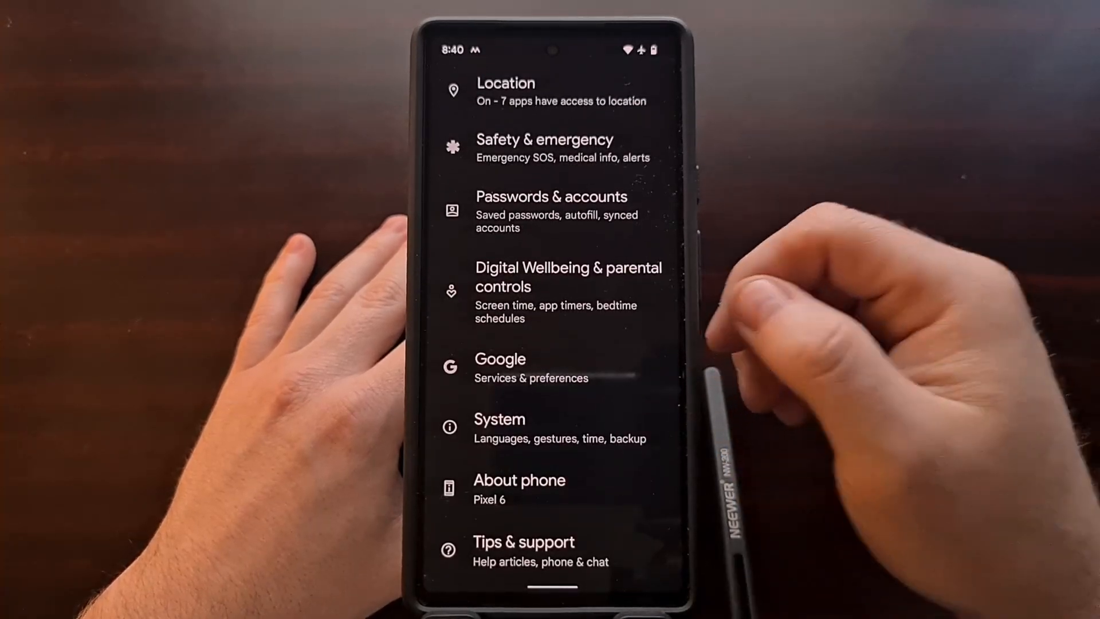
pyautogui.click(500, 427)
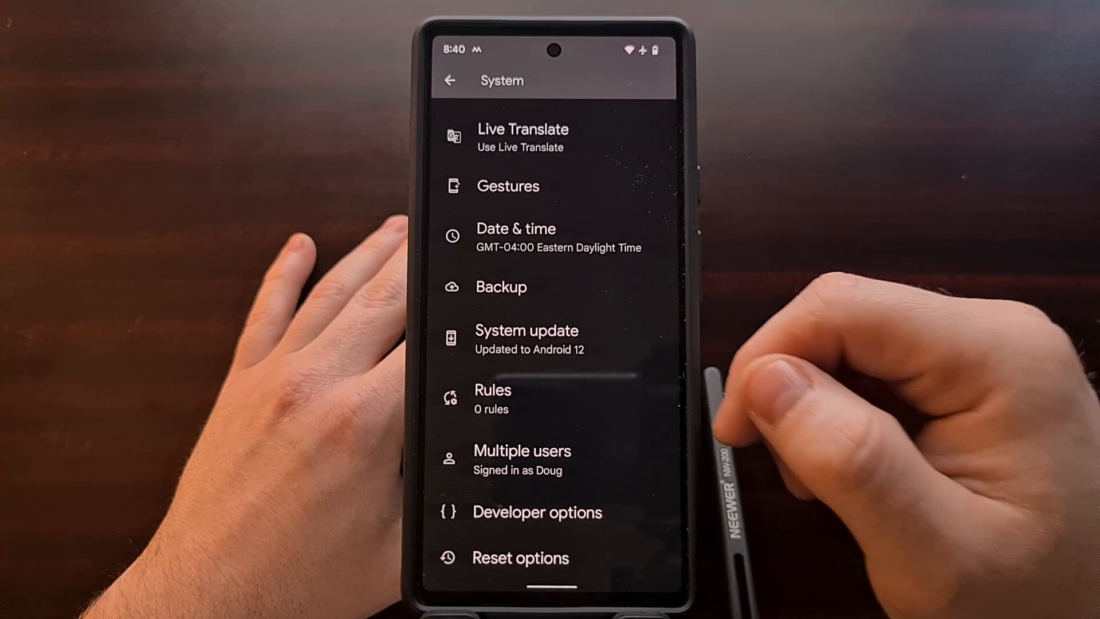
pyautogui.click(536, 512)
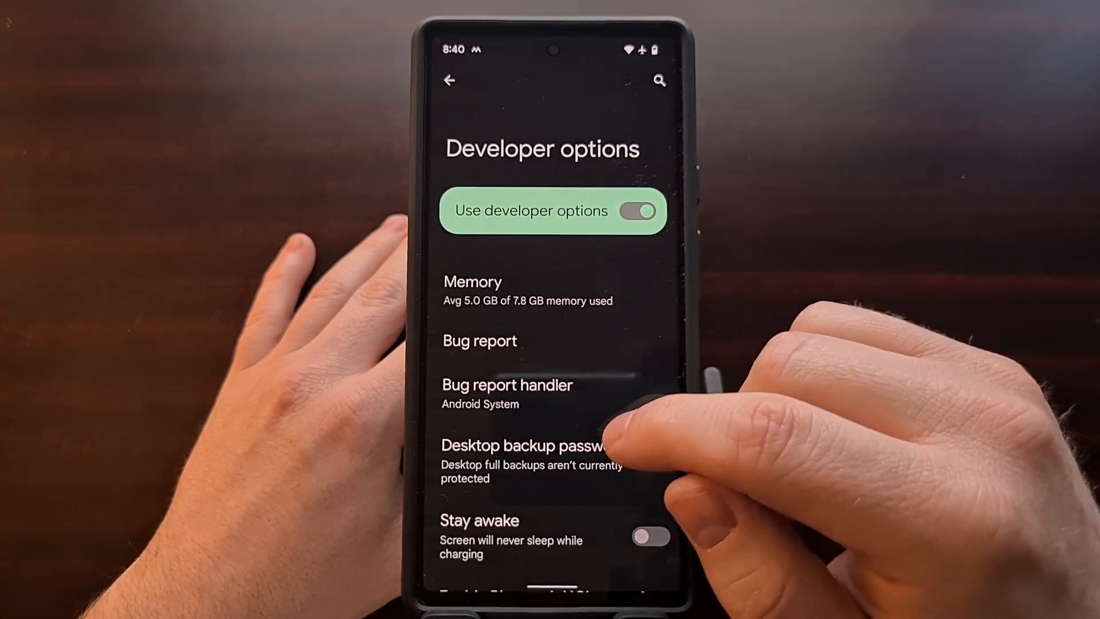
# - Scroll the Developer options list to locate the OEM unlocking entry, currently off
pyautogui.scroll(-3)
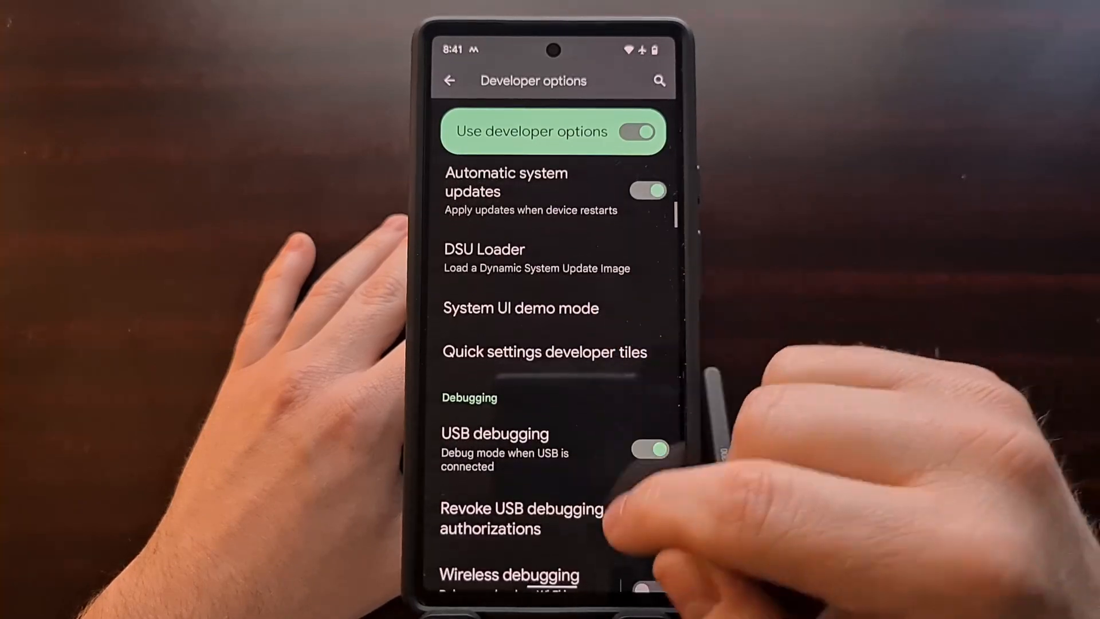
pyautogui.scroll(3)
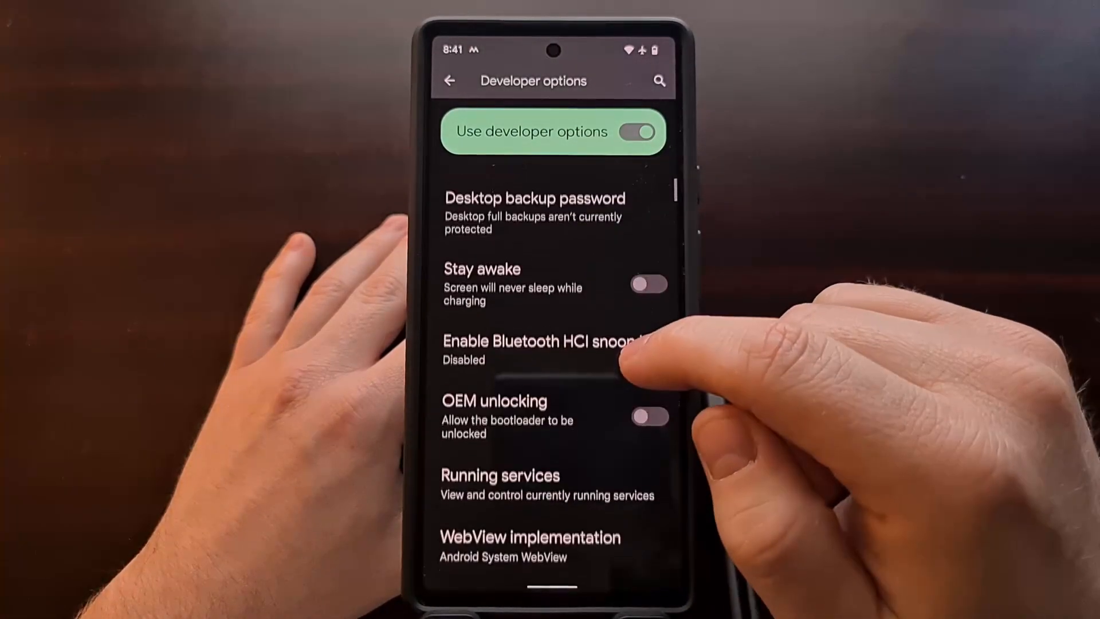
pyautogui.scroll(-3)
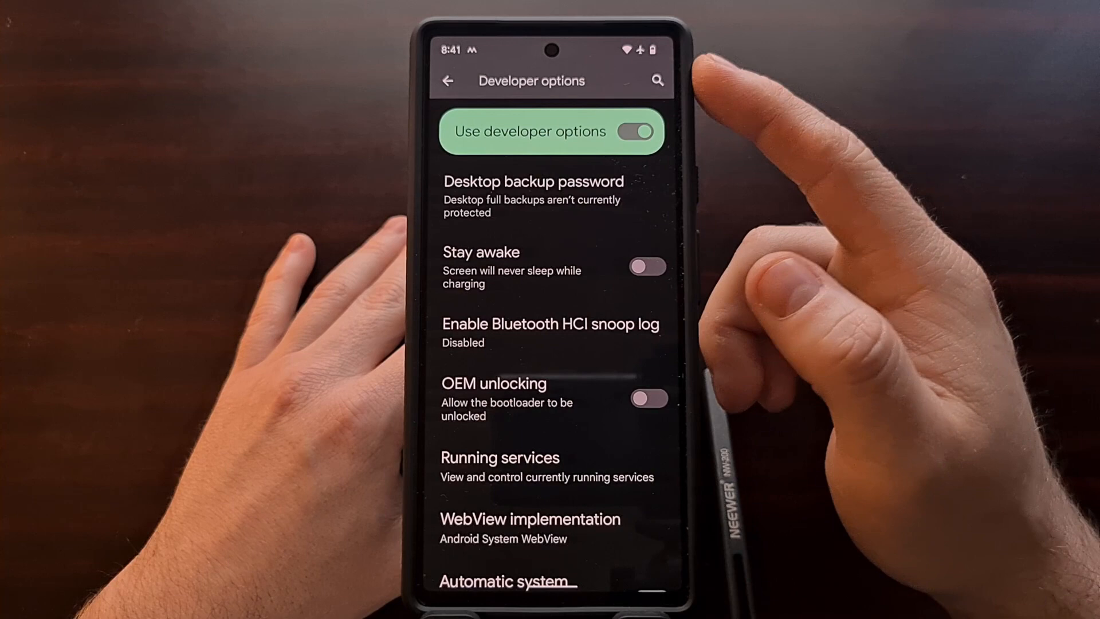
pyautogui.scroll(3)
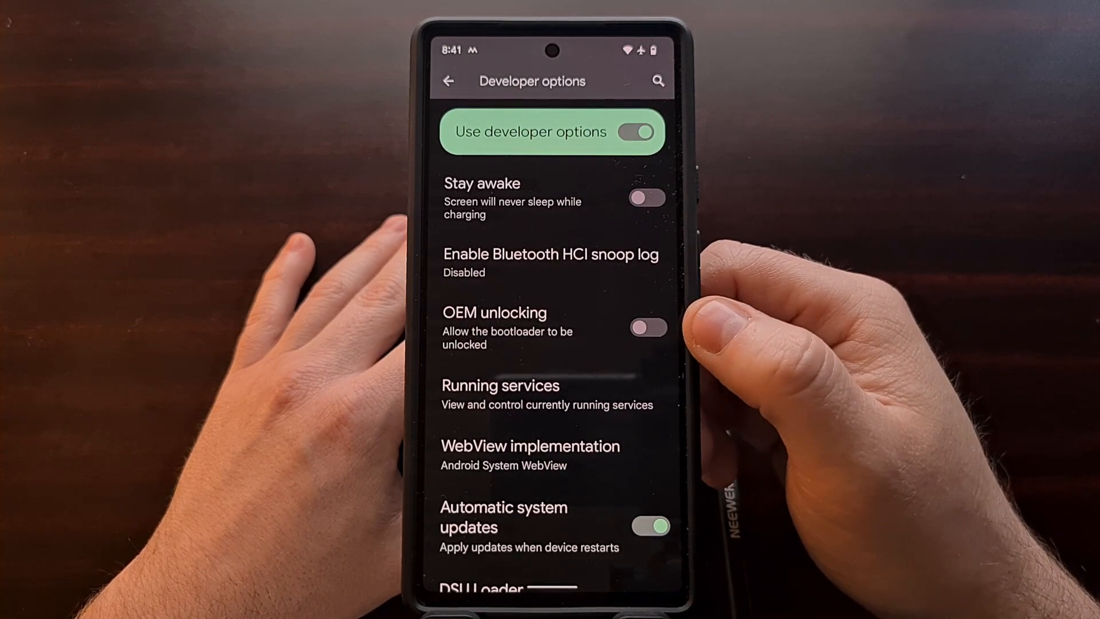
# - Switch the OEM unlocking toggle on to allow bootloader unlock
pyautogui.click(646, 326)
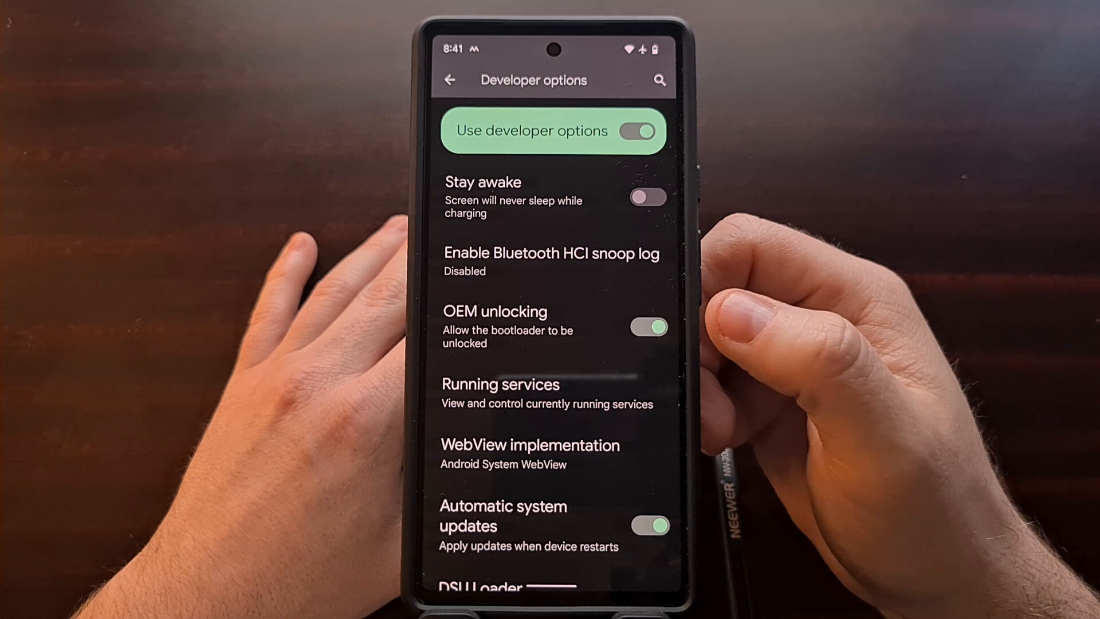
pyautogui.moveTo(737, 330)
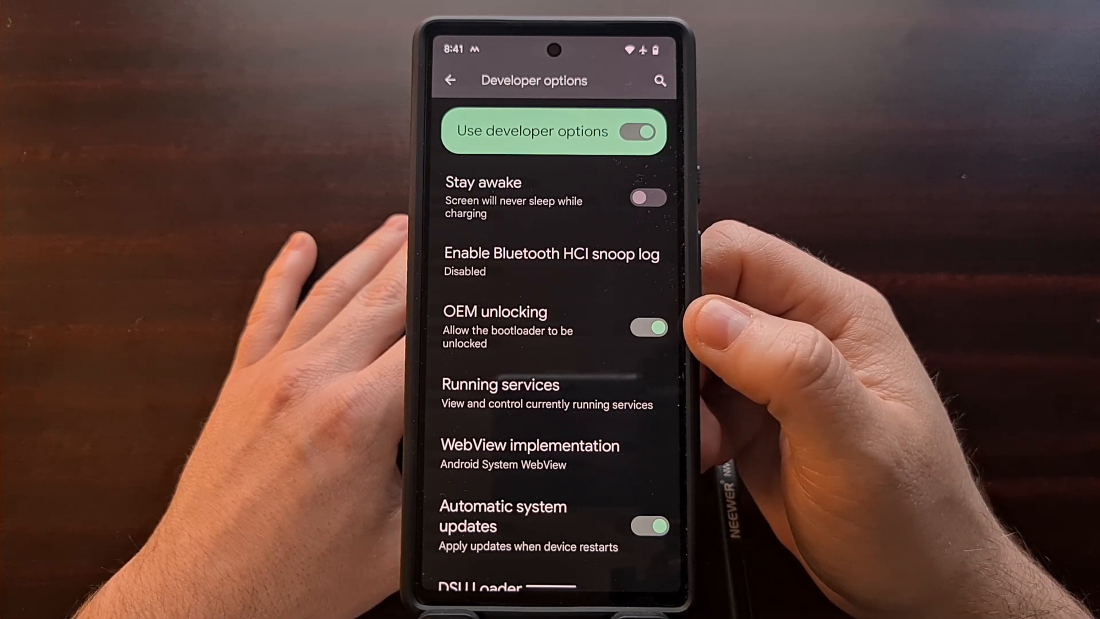